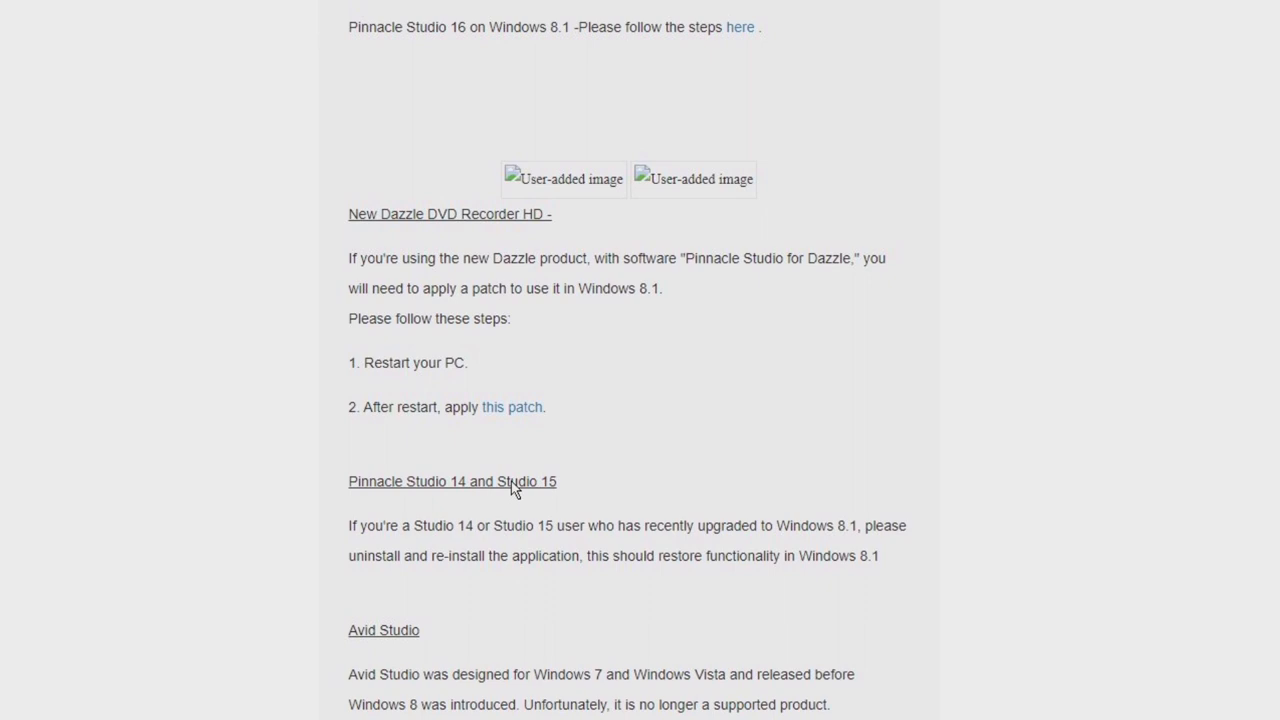
Start the Studio installation and acknowledge the Installation Error about the upgraded operating system
right_click(510, 406)
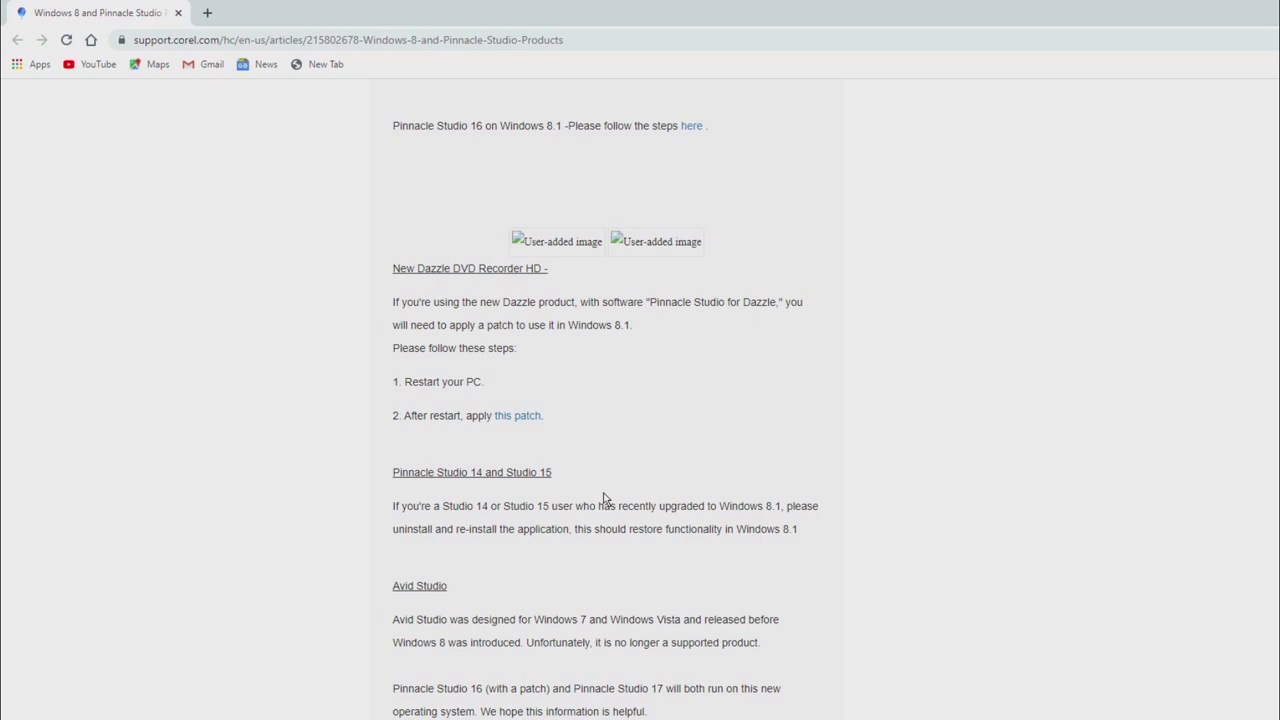
click(516, 414)
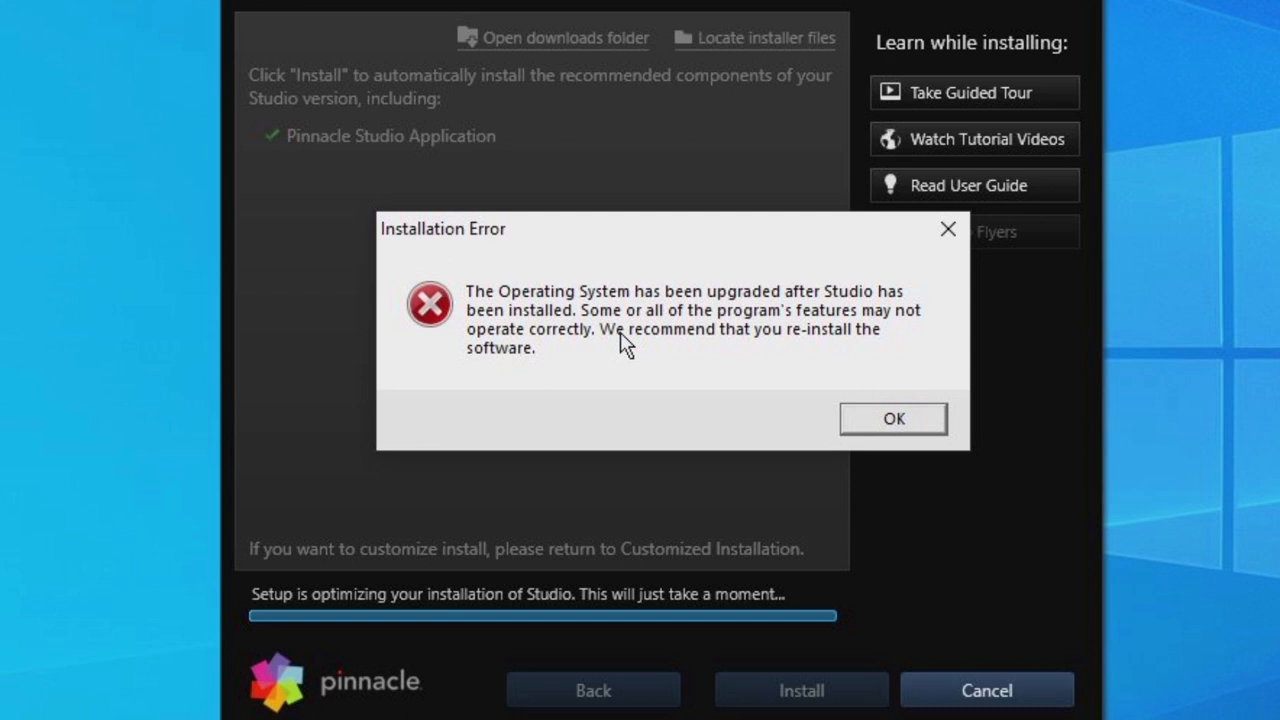
click(892, 418)
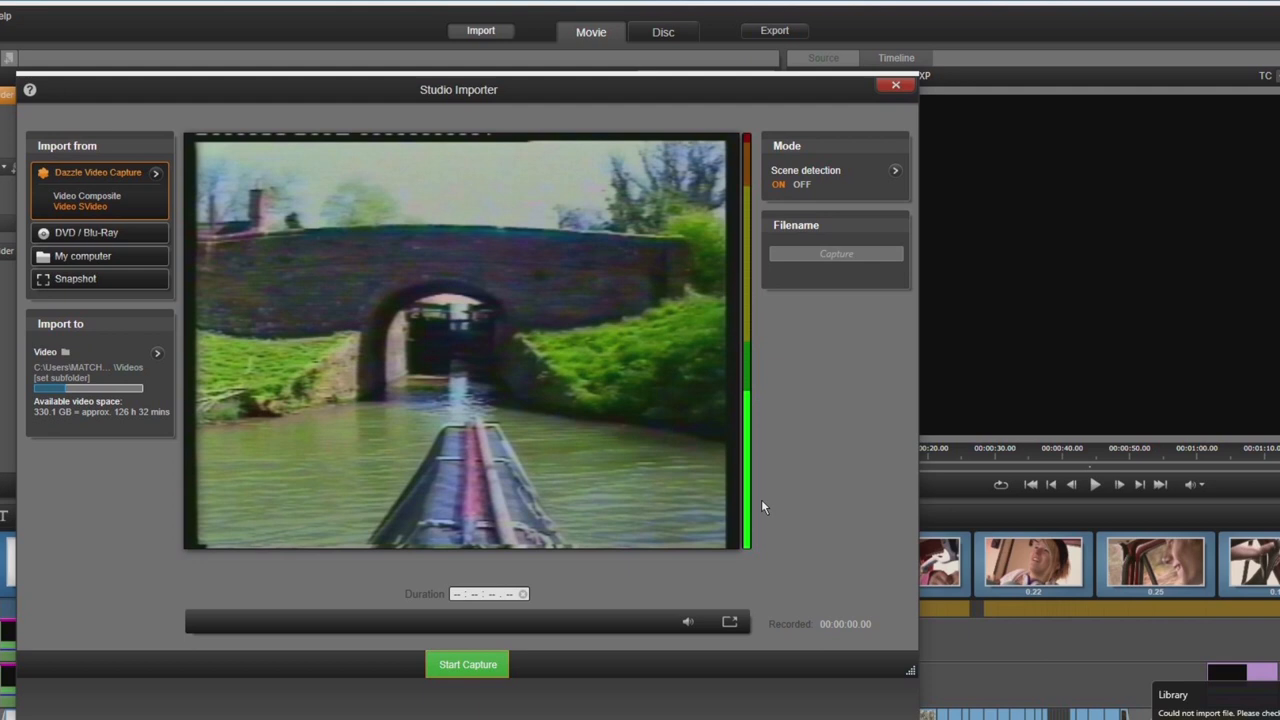
Choose Dazzle Video Capture as the import source to show the live VHS picture
click(466, 664)
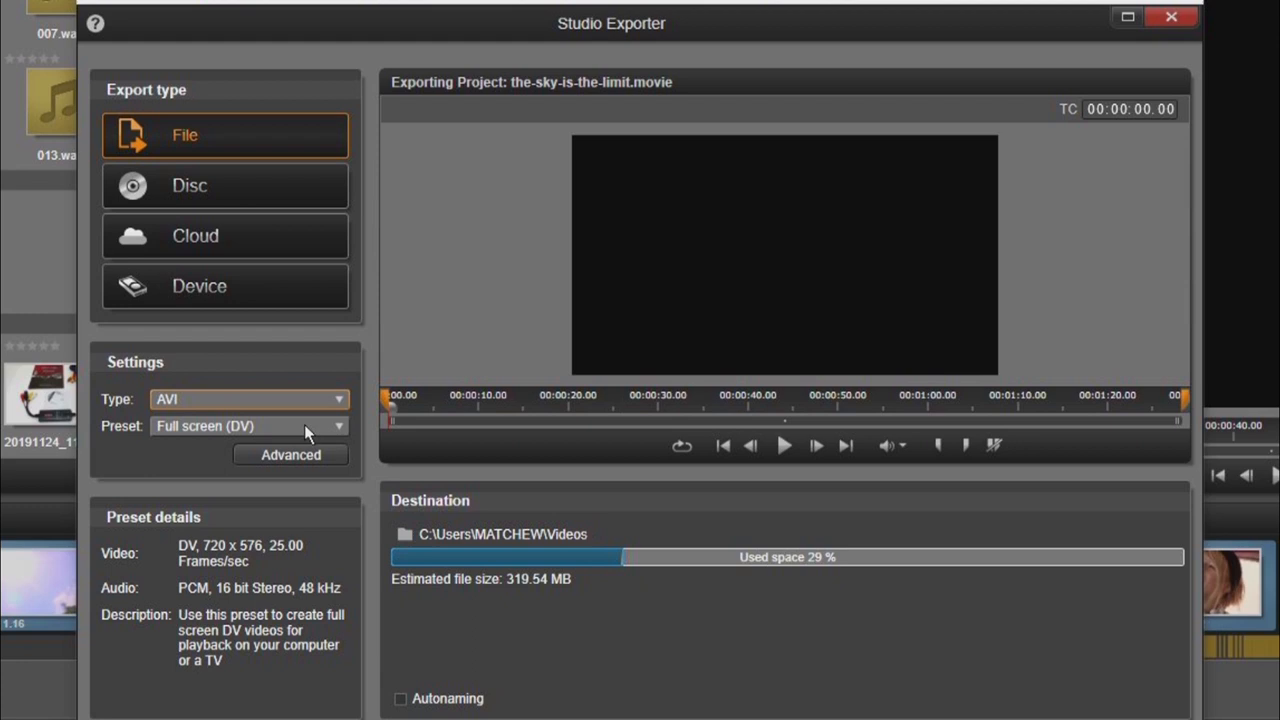
mouse_move(224, 238)
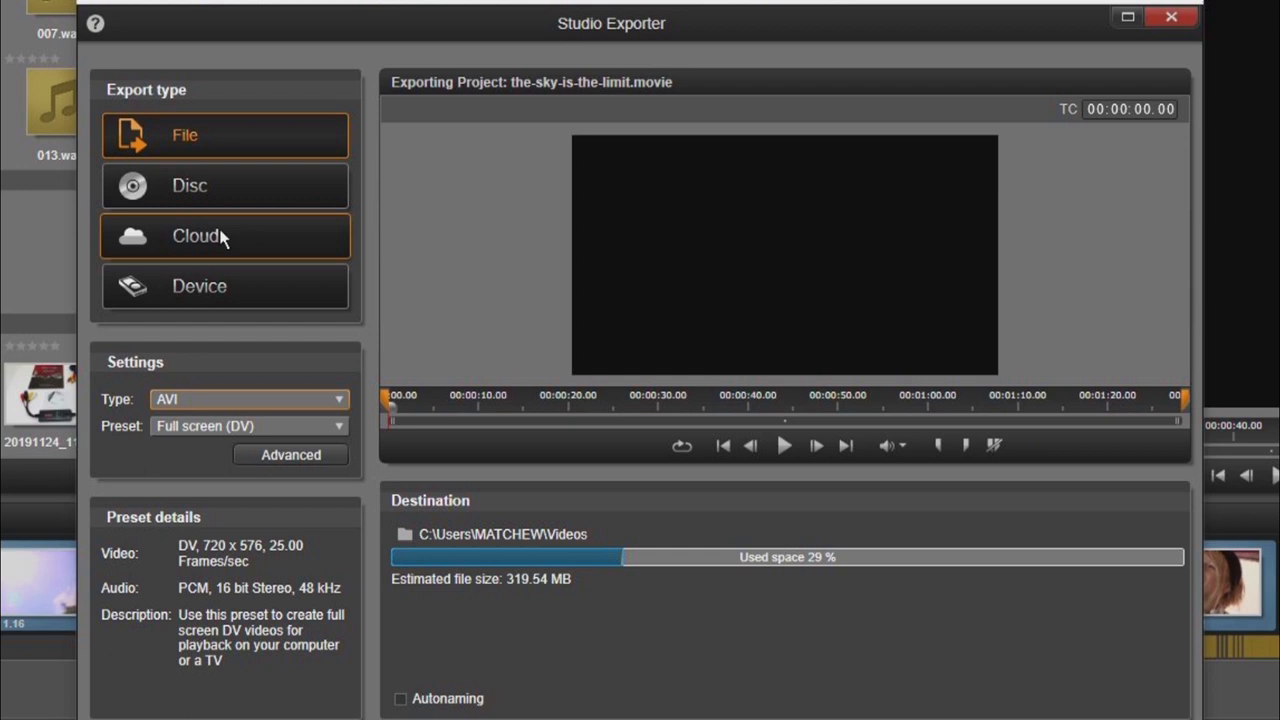
Keep File as export type and list the formats Audio, AVI, Image, MPEG-1, MPEG-2, Windows Media
click(224, 288)
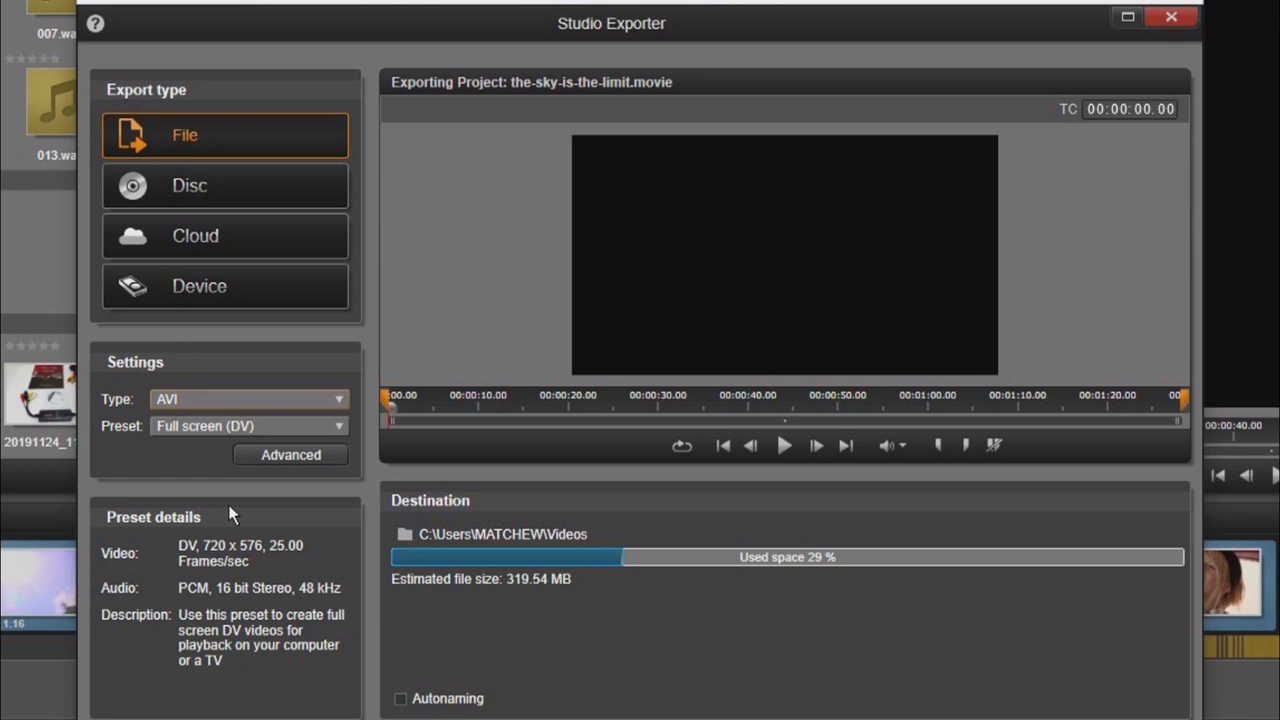
click(248, 400)
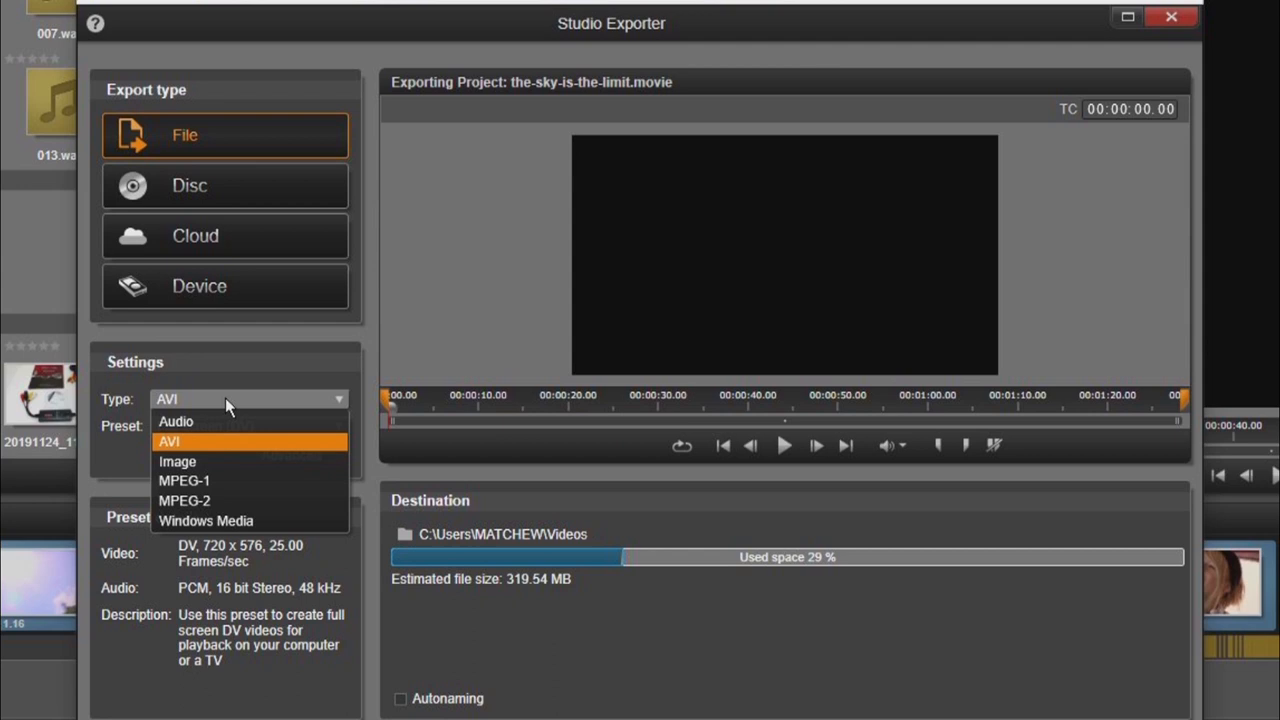